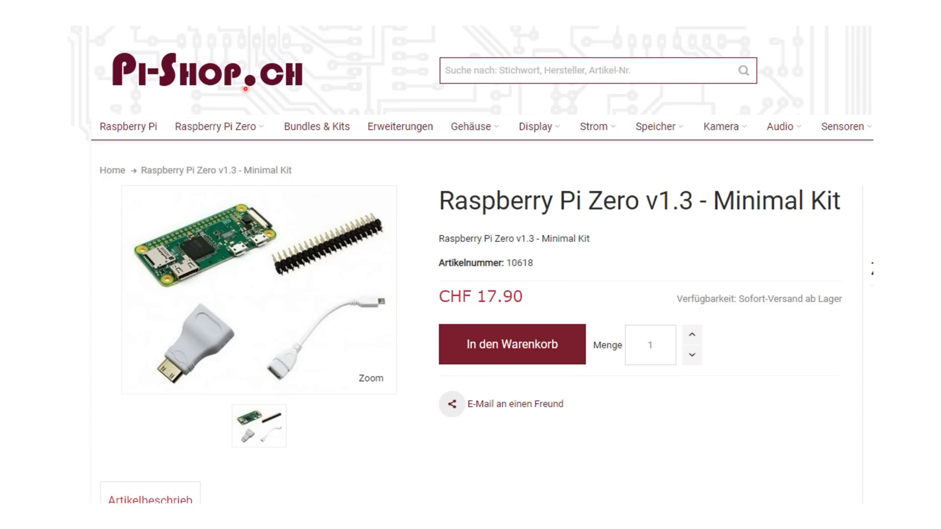
{"action": "mouse_move", "coordinate": [813, 219]}
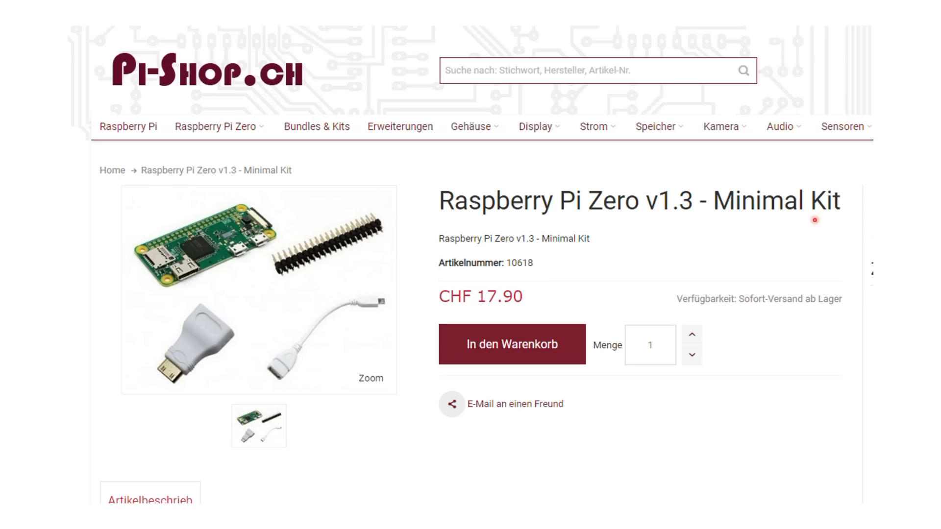
{"action": "mouse_move", "coordinate": [262, 296]}
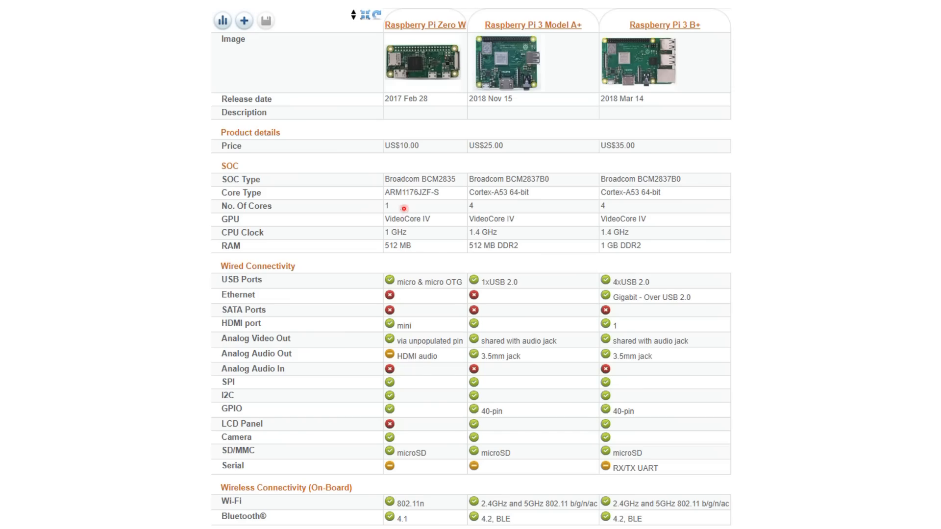
{"action": "mouse_move", "coordinate": [418, 185]}
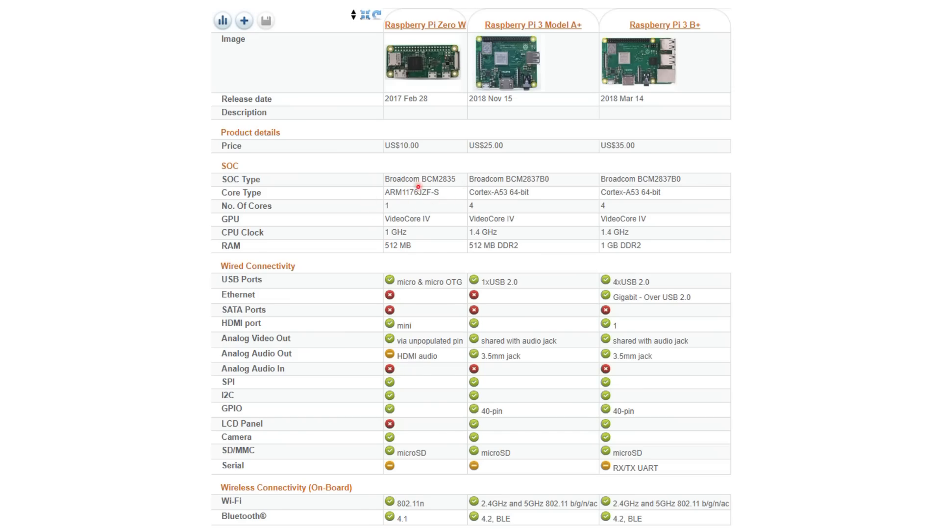
{"action": "mouse_move", "coordinate": [357, 227]}
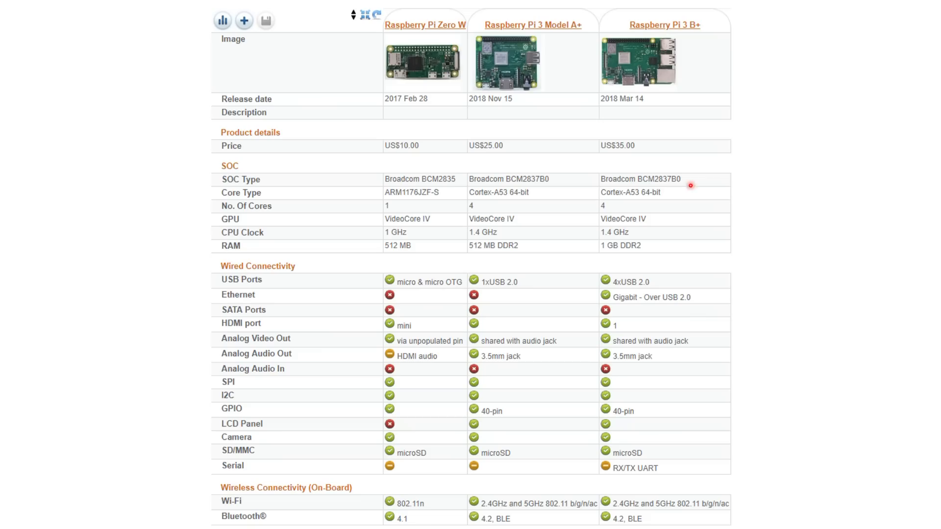
{"action": "mouse_move", "coordinate": [469, 245]}
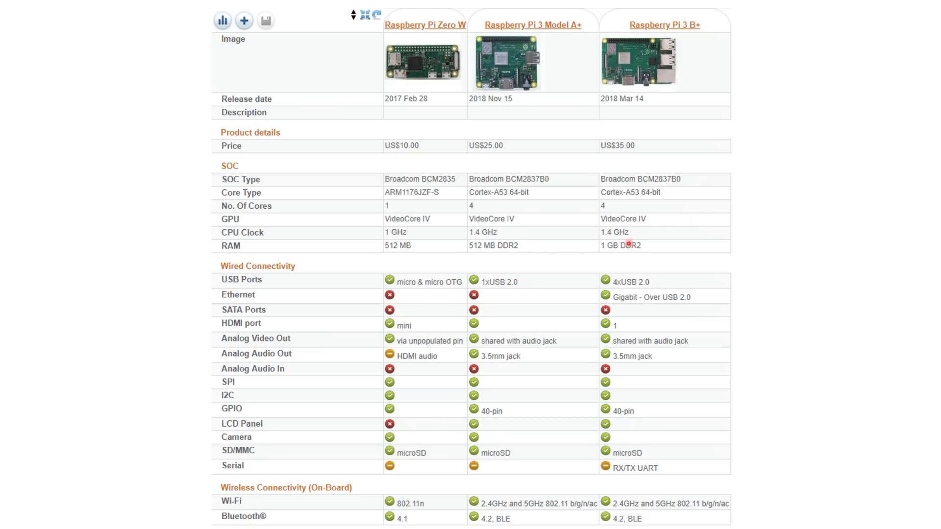
{"action": "mouse_move", "coordinate": [463, 257]}
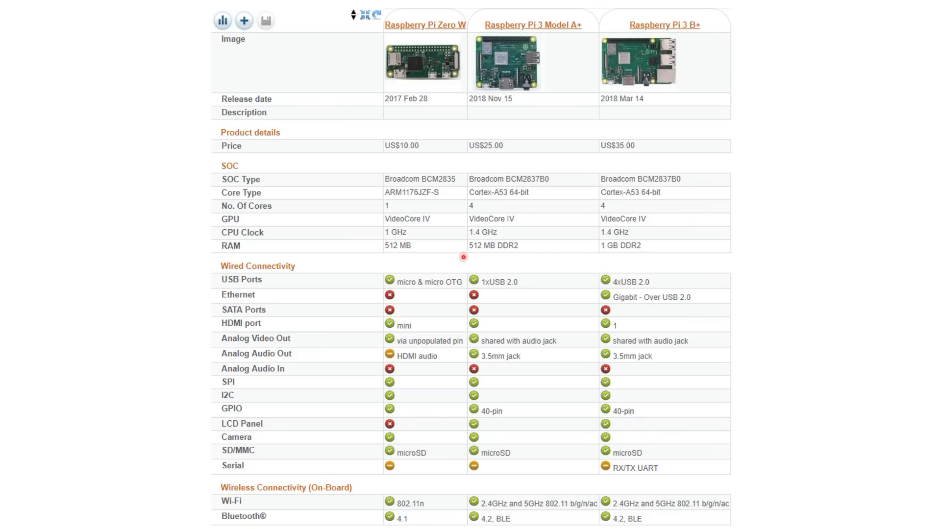